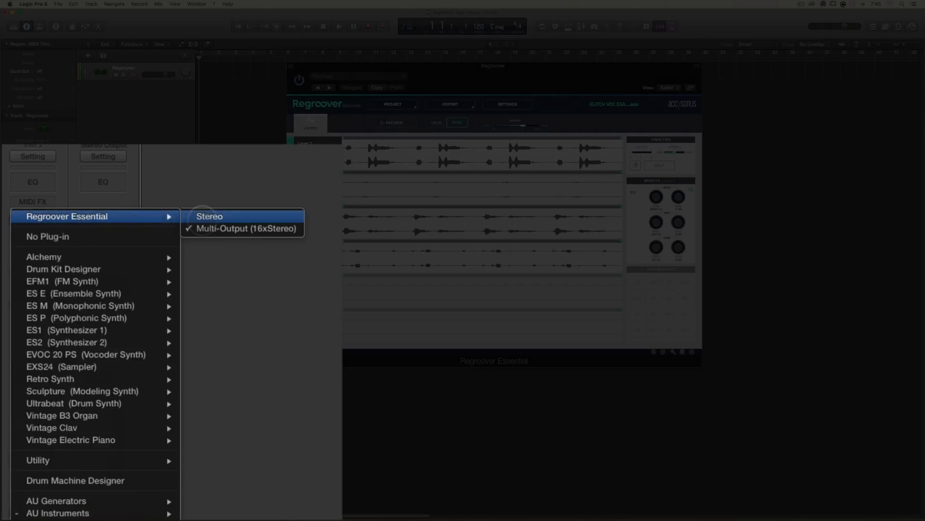
Load Regroover Essential as the Multi-Output (16xStereo) instrument on the track.
click(209, 216)
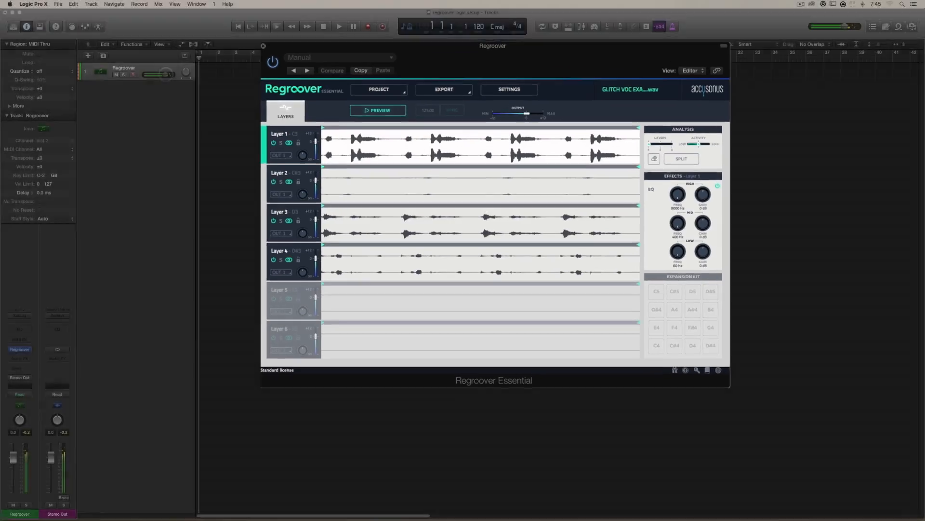
Move the Regroover plug-in window out of the way of the project.
drag(159, 75, 159, 77)
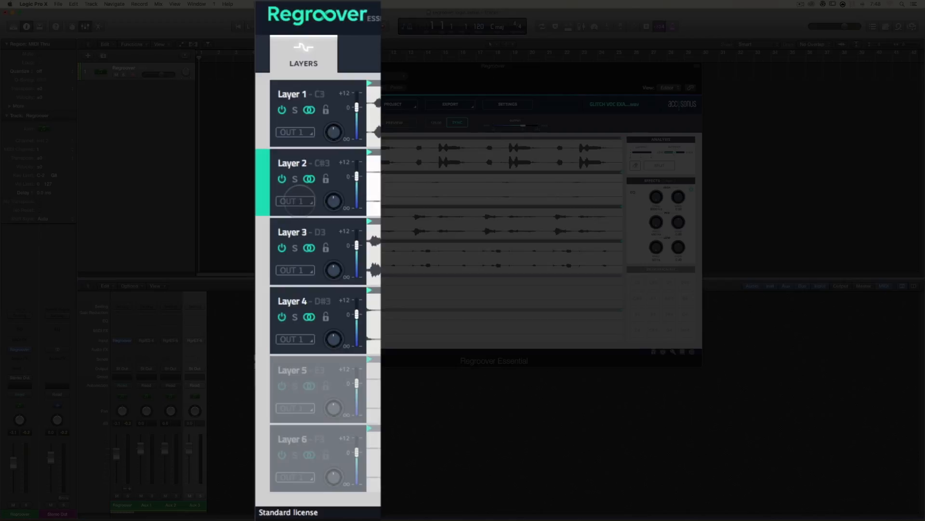
Route Regroover layers 2, 3 and 4 to OUT 2, OUT 3 and OUT 4.
click(295, 200)
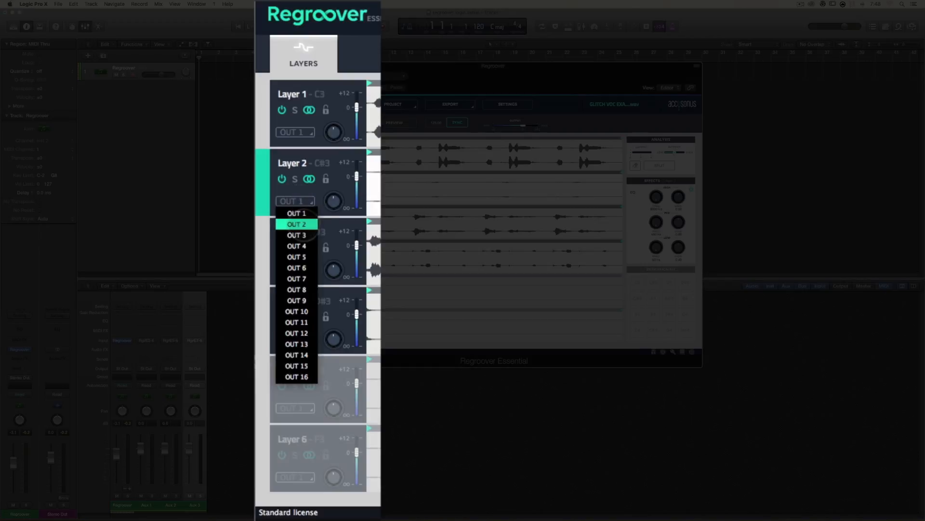
click(296, 225)
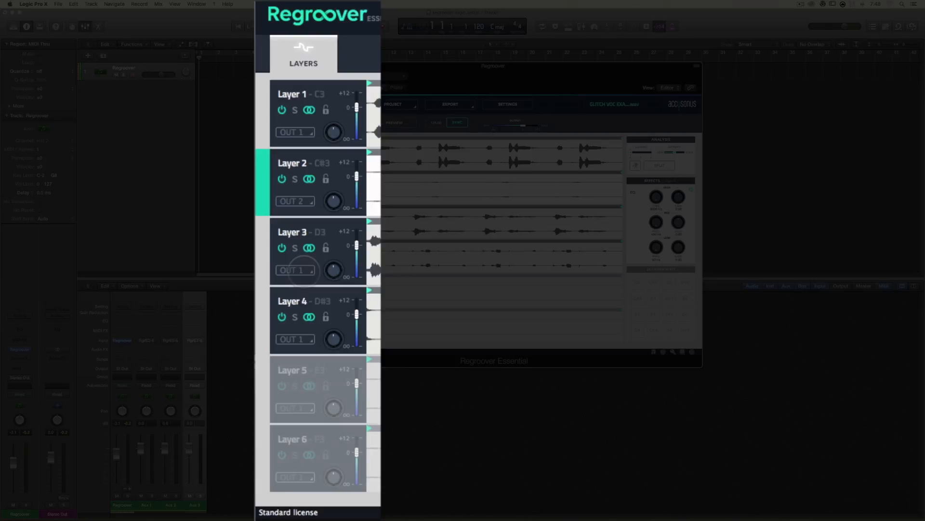
click(295, 270)
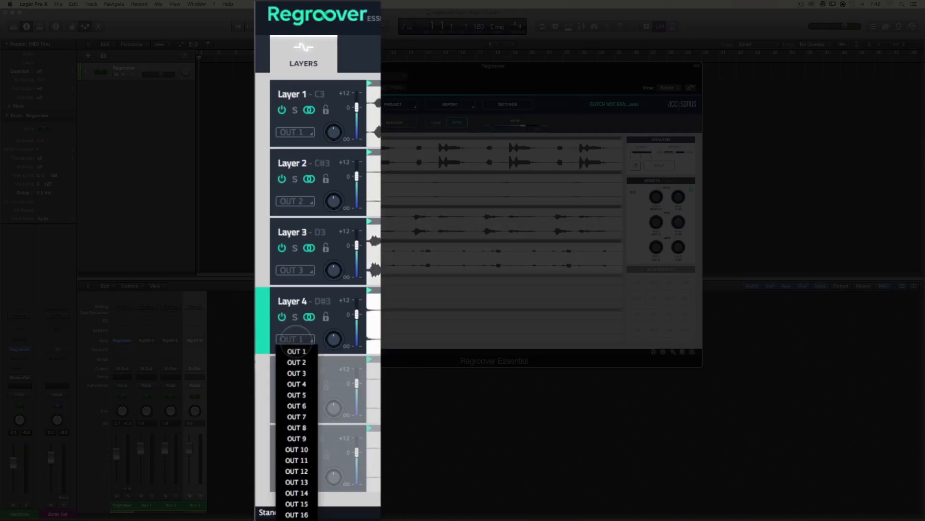
click(295, 383)
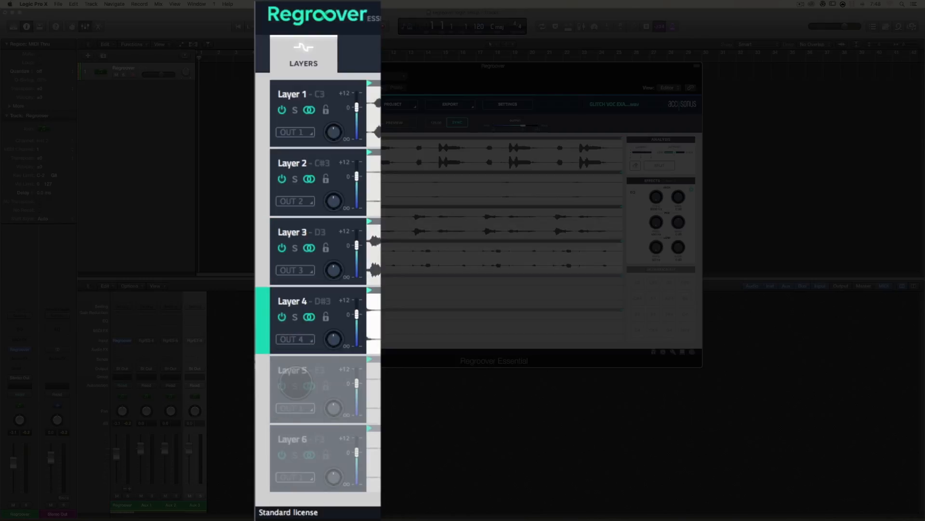
mouse_move(388, 124)
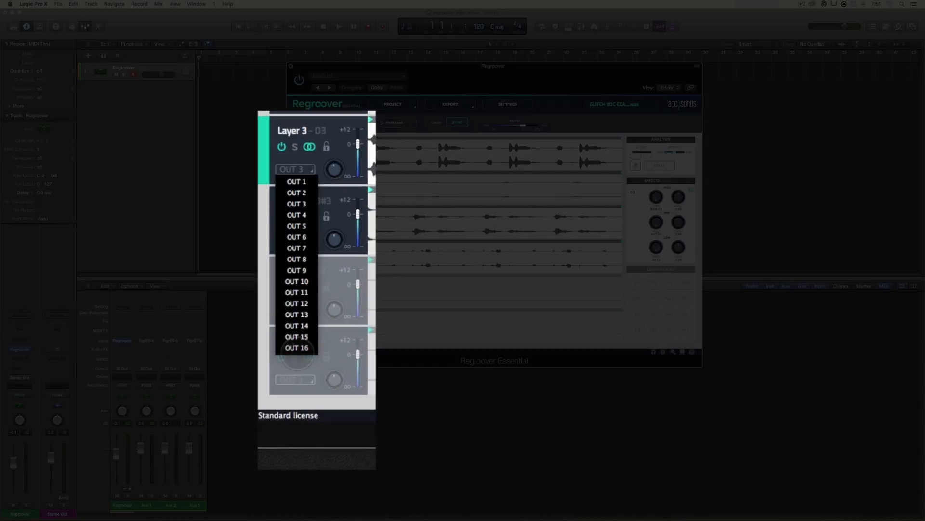
Route Regroover layer 3 to OUT 16 instead of OUT 3.
click(297, 348)
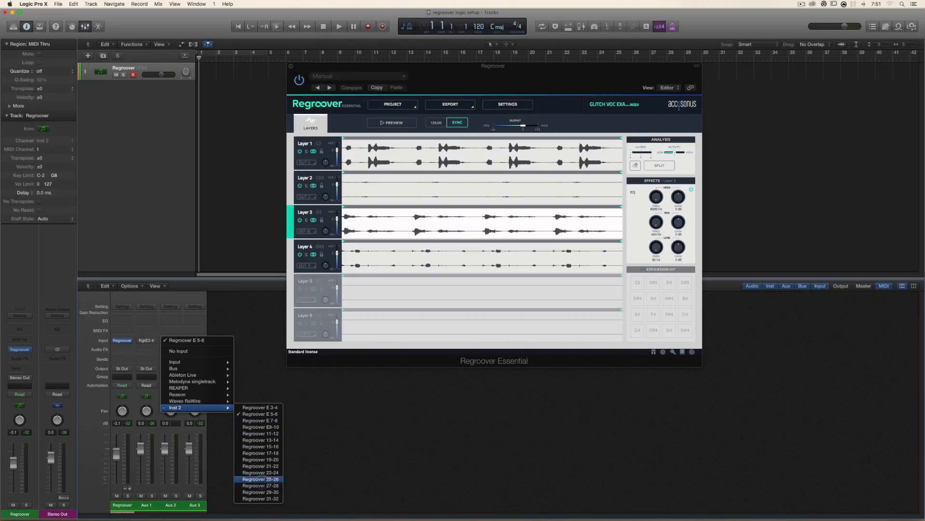
mouse_move(260, 498)
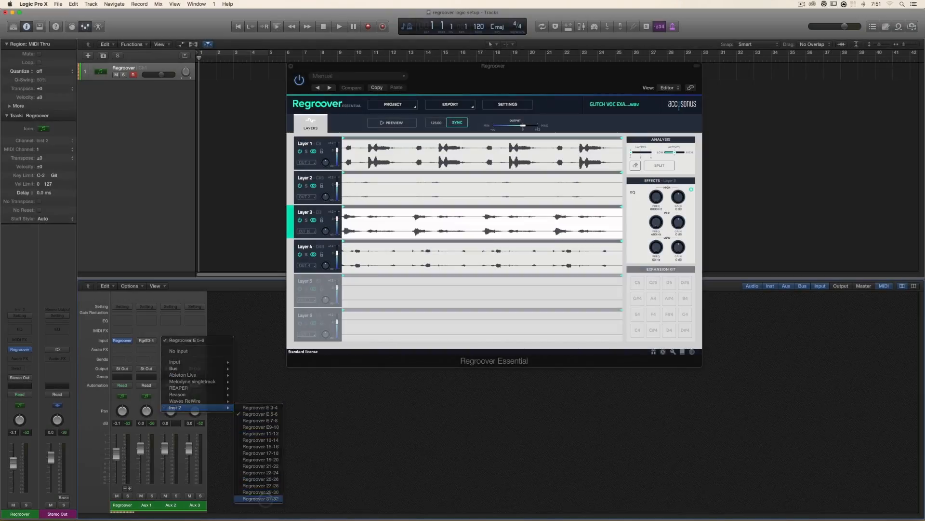
Set Aux 2's input to Inst 2 > Regroover E 31-32 so it carries layer 3.
click(260, 498)
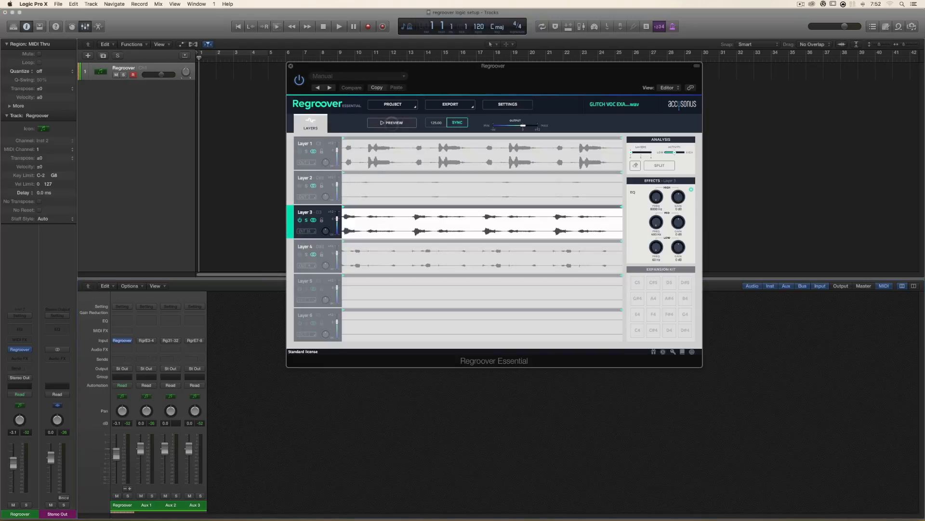
click(391, 122)
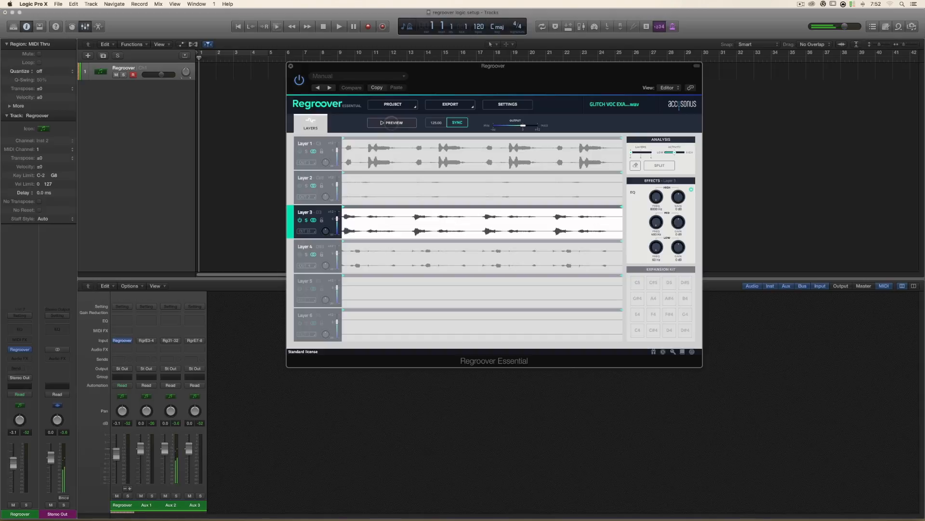
click(391, 122)
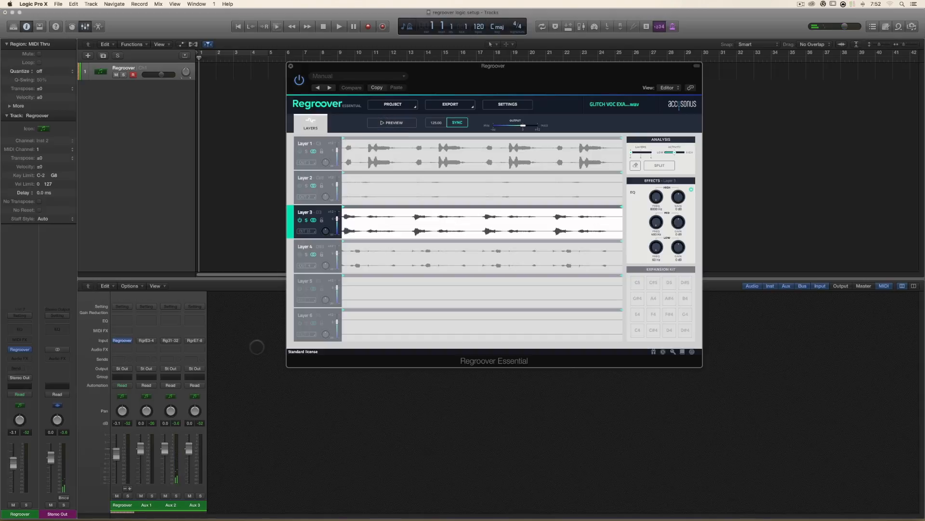